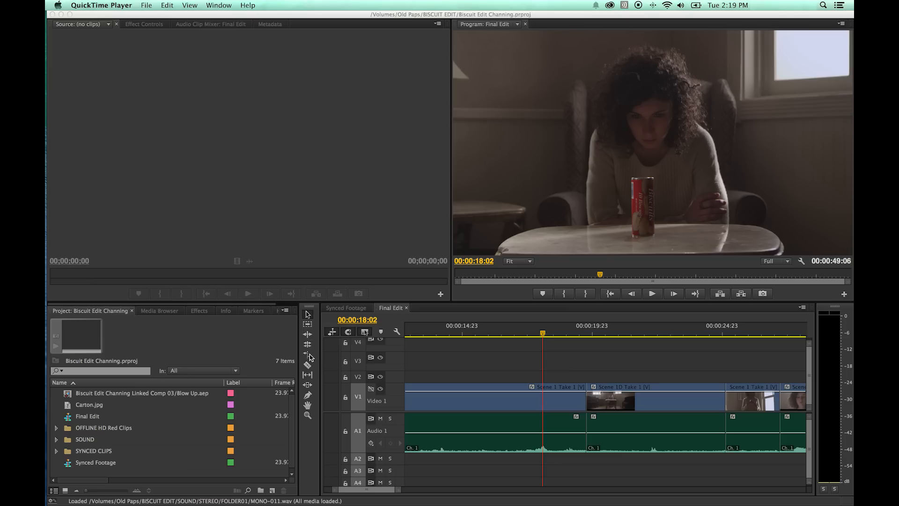
mouse_move(310, 357)
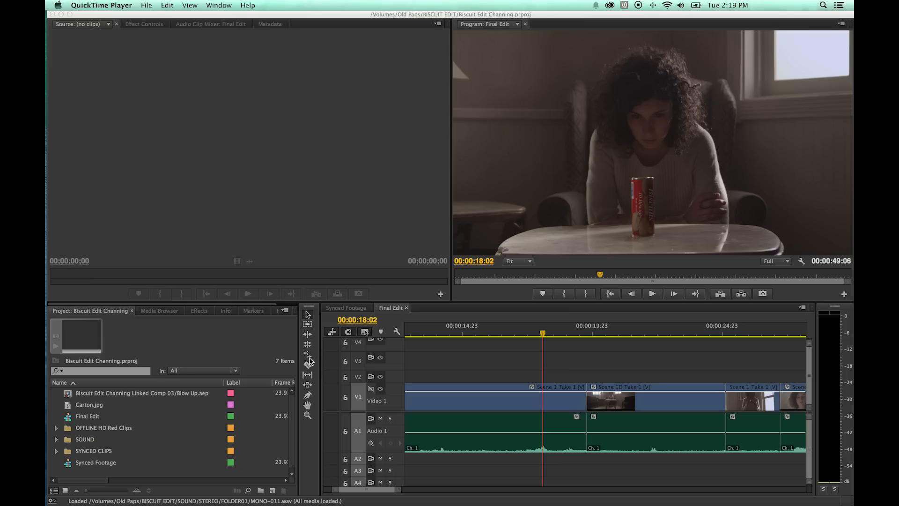
mouse_move(411, 363)
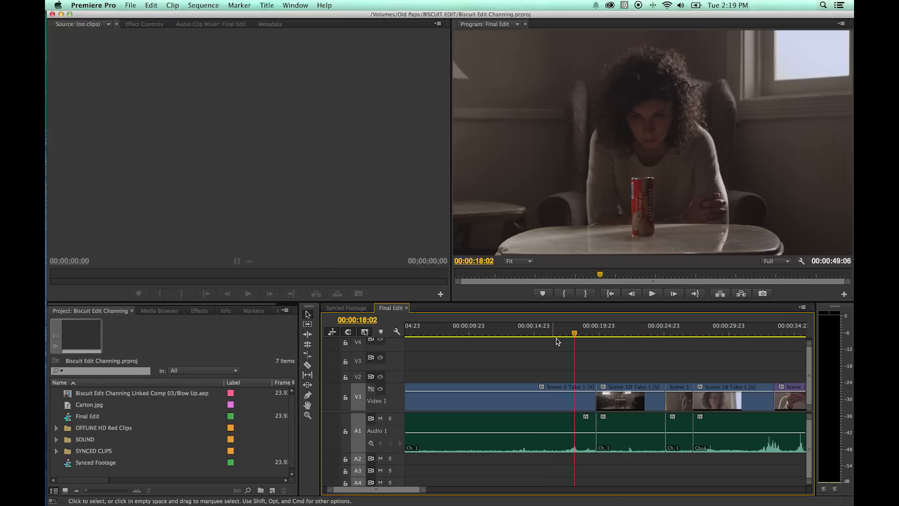
mouse_move(614, 357)
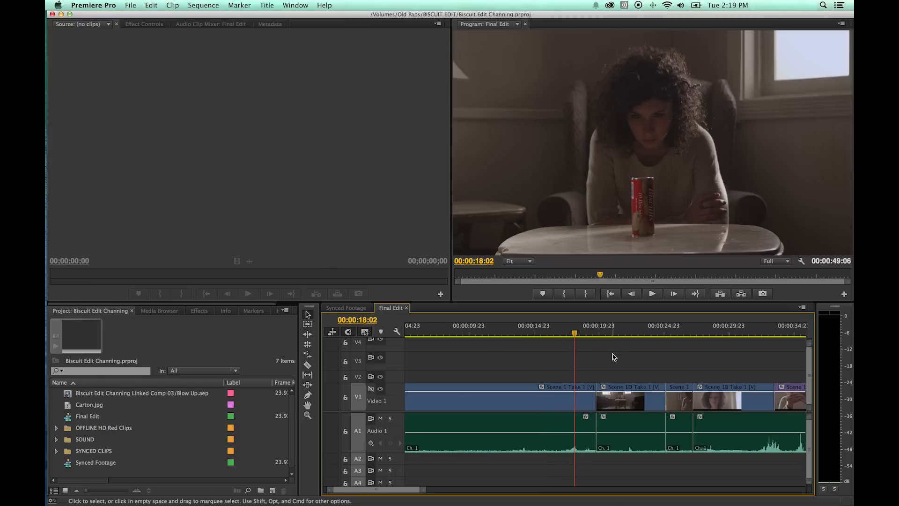
Select the Scene 1D Take 1 clip that follows the gap after Scene 1A Take 1
left_click(629, 399)
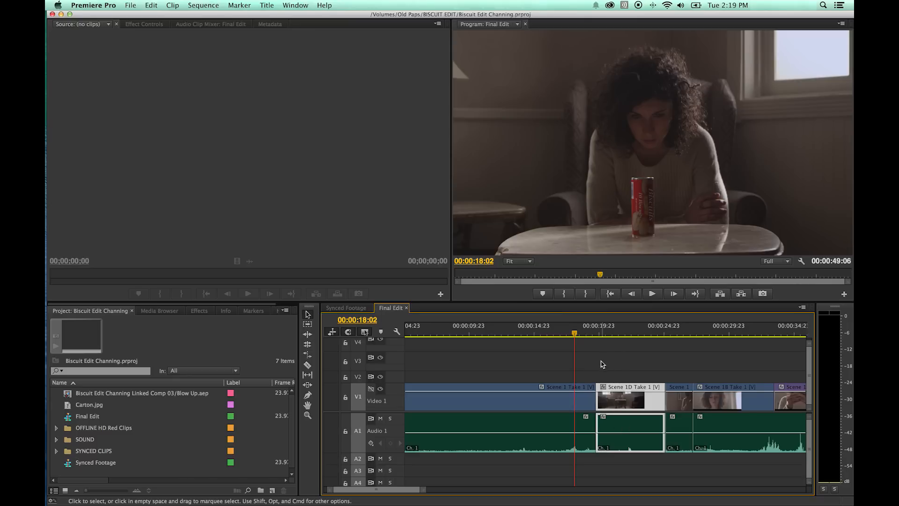
mouse_move(657, 378)
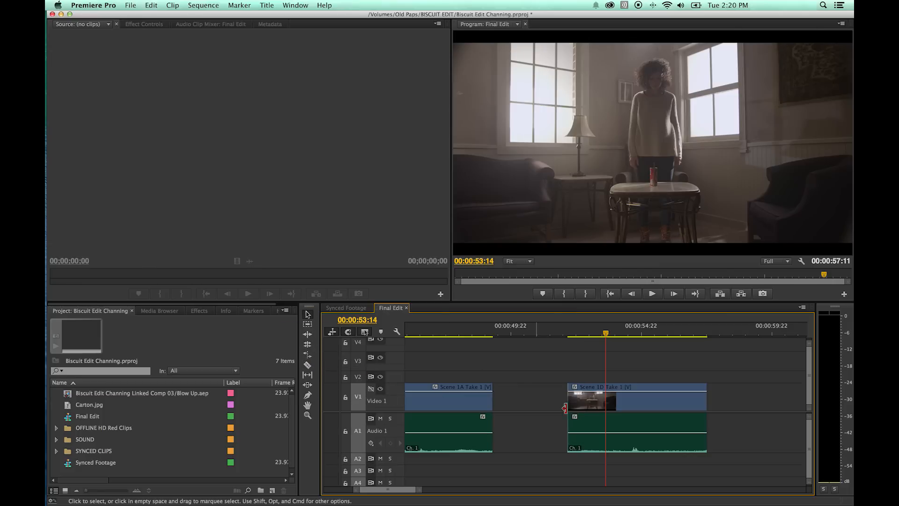
Reveal Scene 1D Take 1's Time Remapping speed in Effect Controls, reading 100.00%
left_click(637, 402)
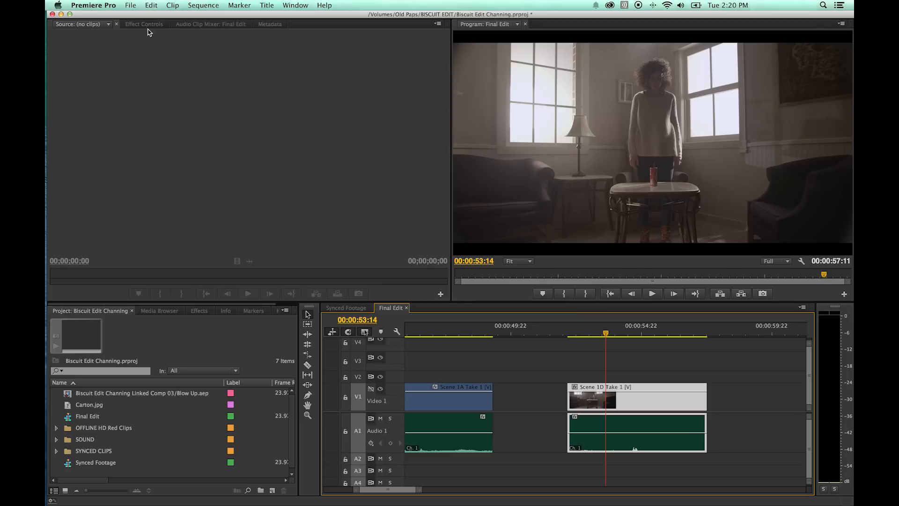
left_click(144, 24)
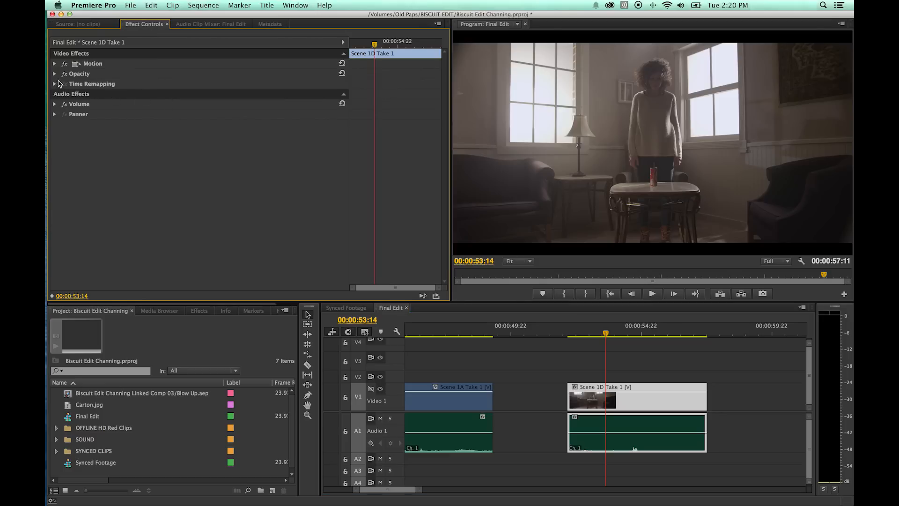
left_click(54, 84)
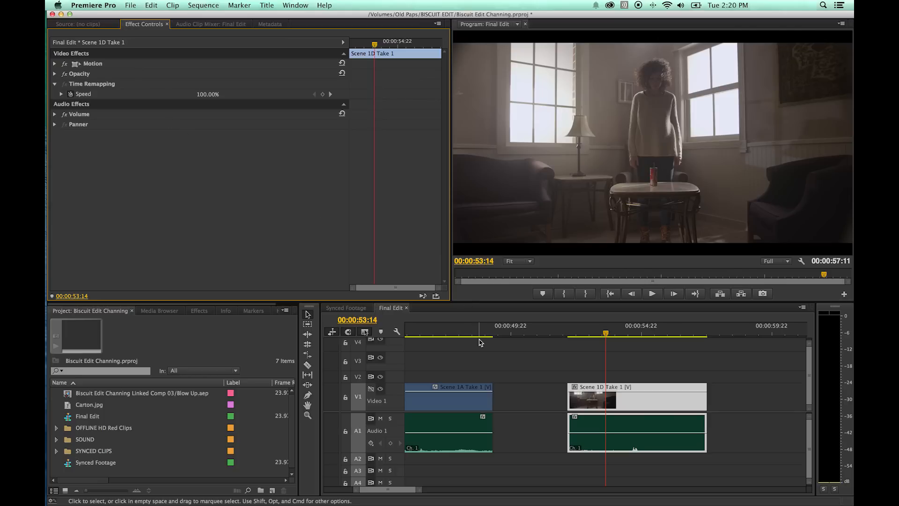
mouse_move(307, 355)
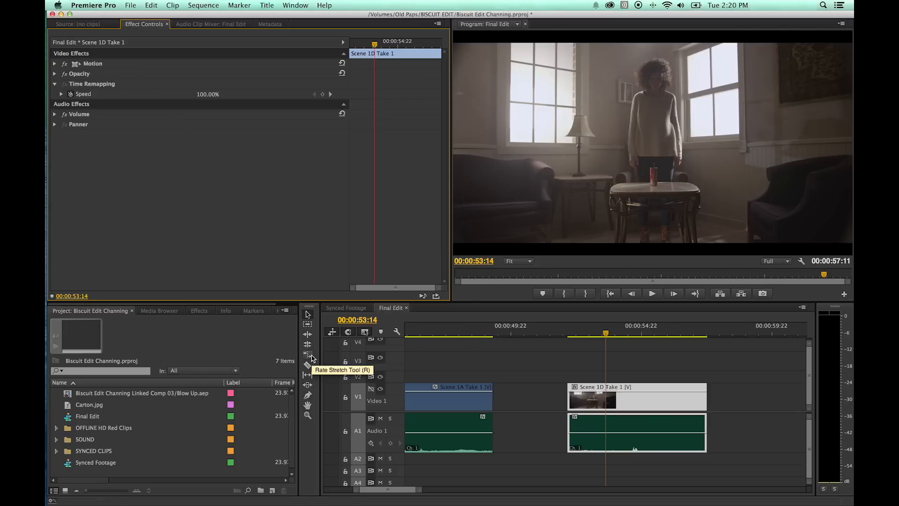
mouse_move(313, 358)
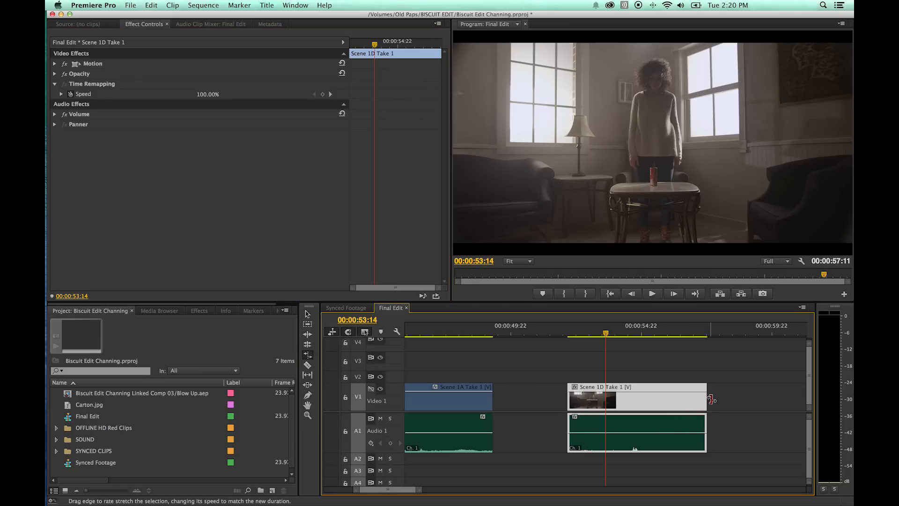
Rate-stretch both edges of Scene 1D Take 1 outward so it plays at 54.93% speed
left_click_drag(709, 400, 692, 400)
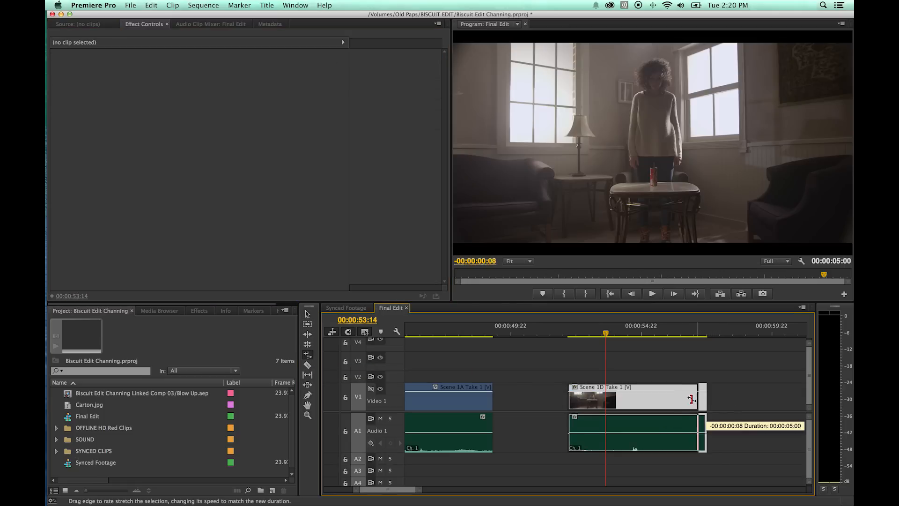
left_click_drag(702, 399, 642, 399)
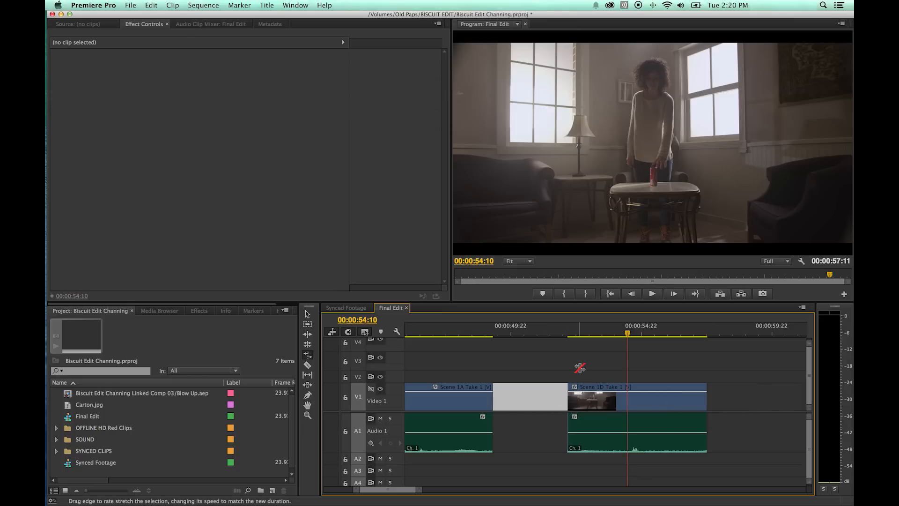
left_click_drag(570, 395, 533, 396)
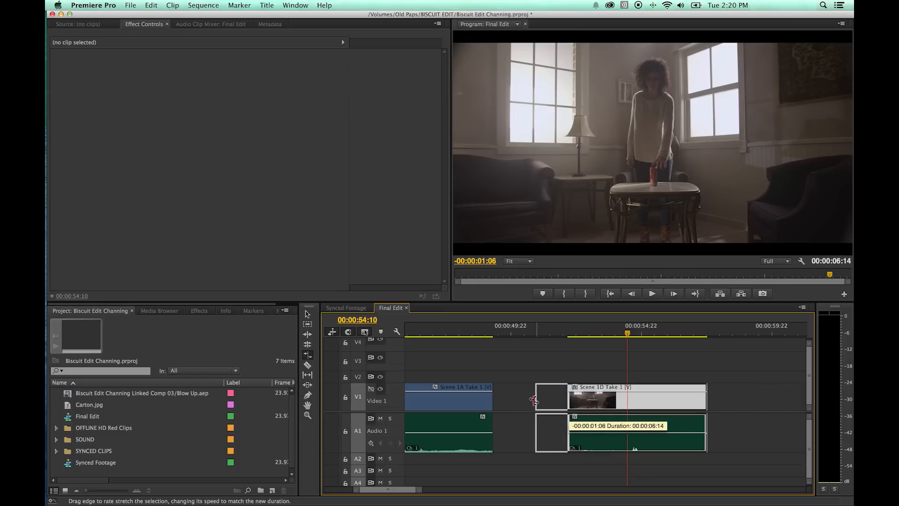
left_click_drag(535, 400, 529, 400)
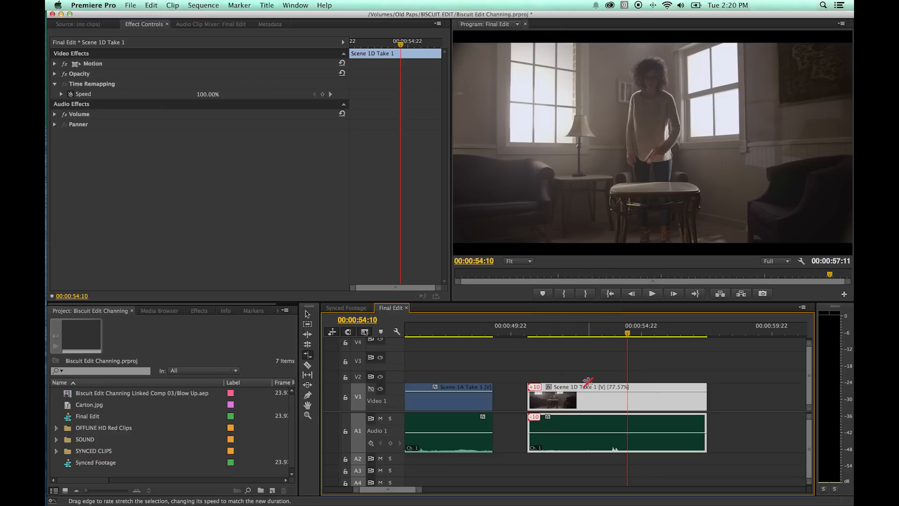
left_click(604, 334)
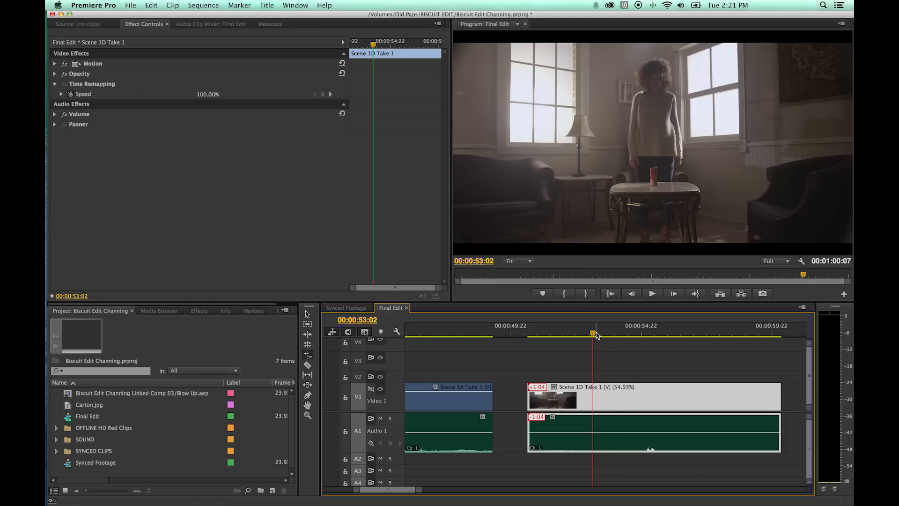
Undo the rate stretch so Scene 1D Take 1 returns to 100% speed
left_click(624, 333)
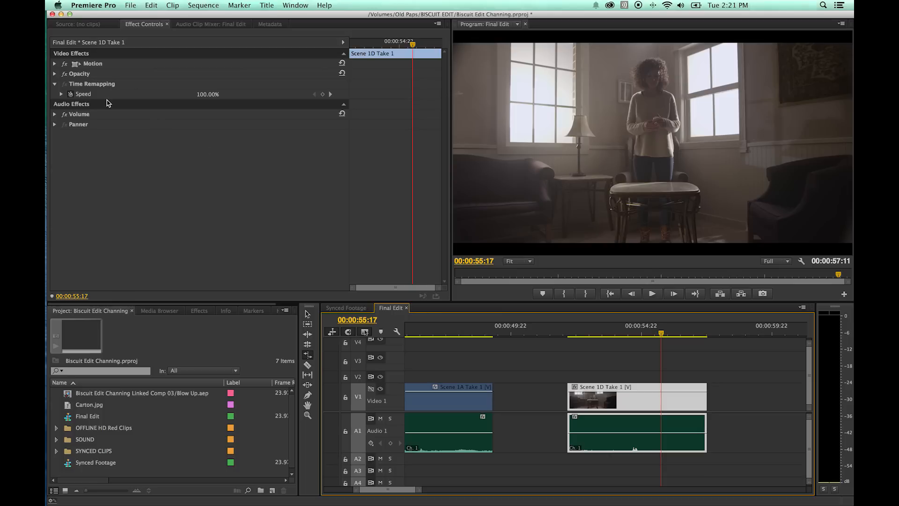
left_click(55, 83)
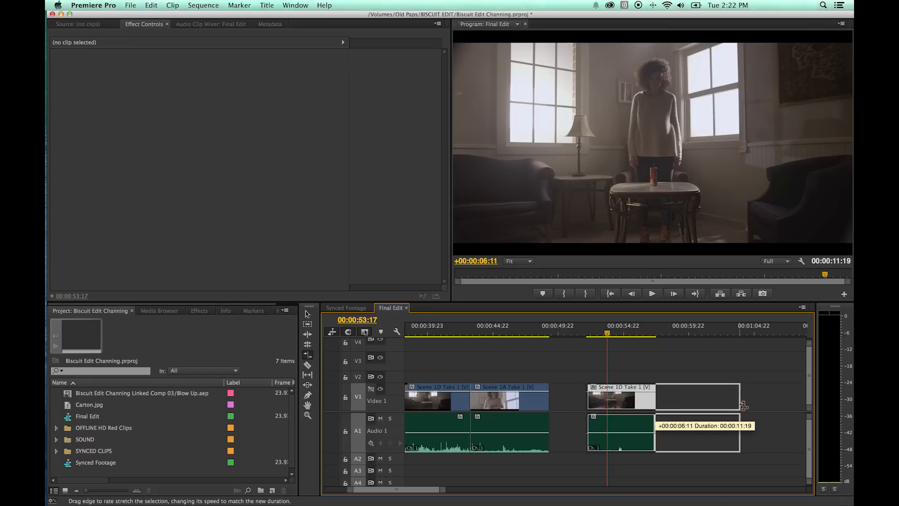
left_click_drag(745, 406, 739, 405)
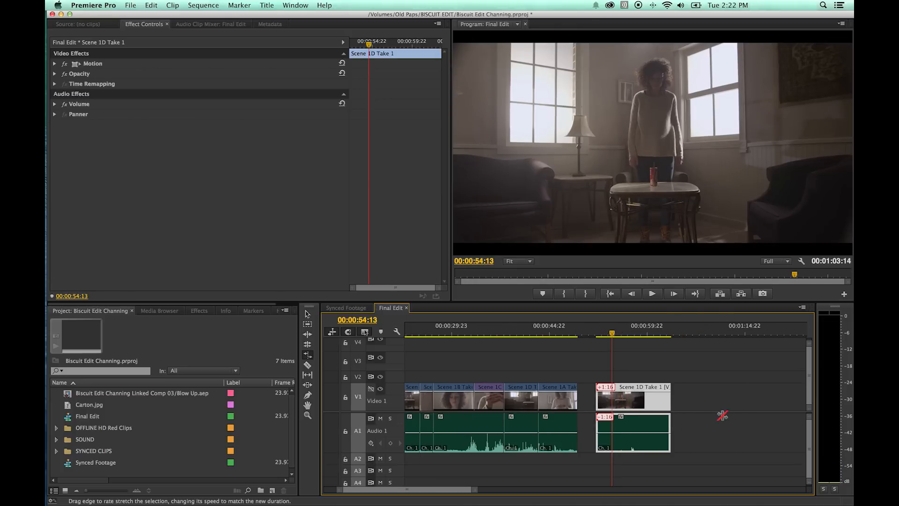
left_click_drag(670, 402, 748, 402)
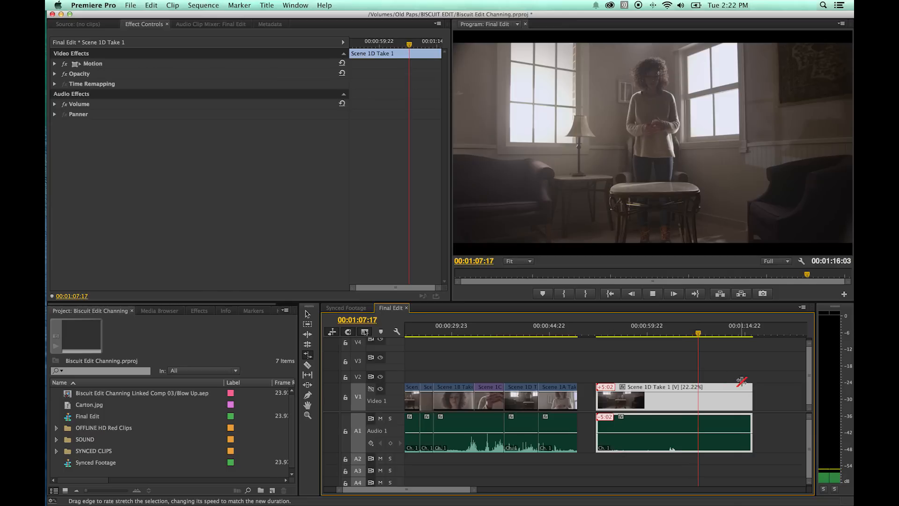
left_click_drag(751, 395, 631, 395)
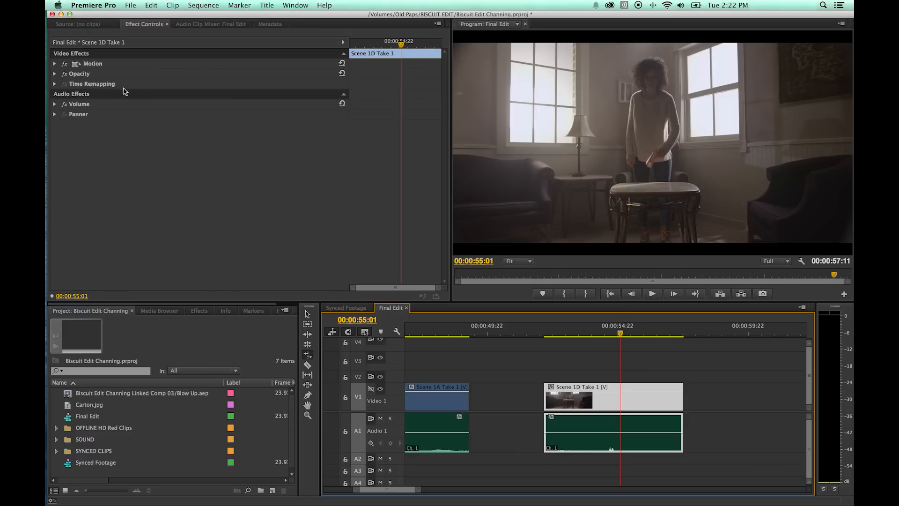
mouse_move(321, 362)
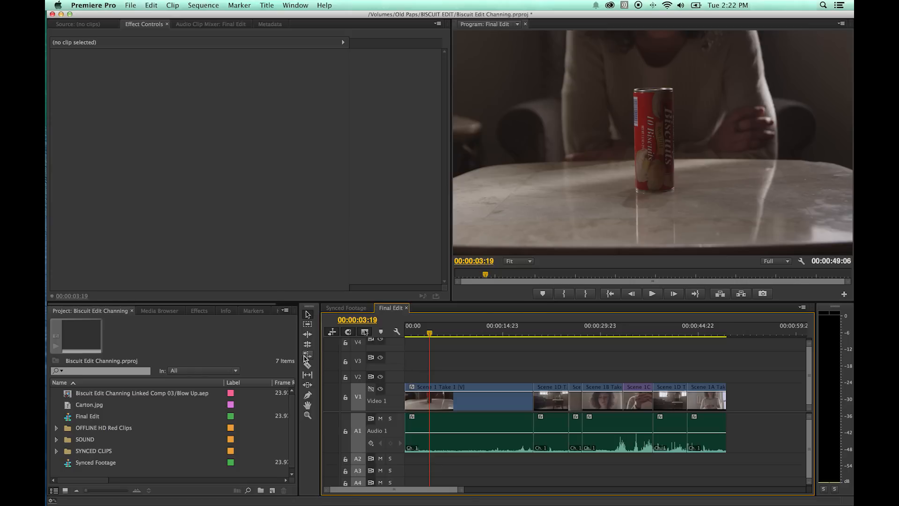
mouse_move(323, 369)
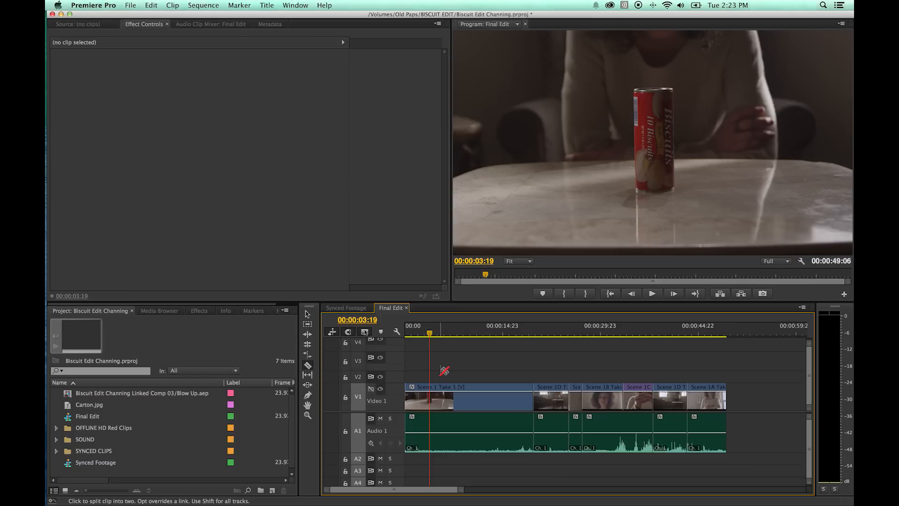
mouse_move(452, 371)
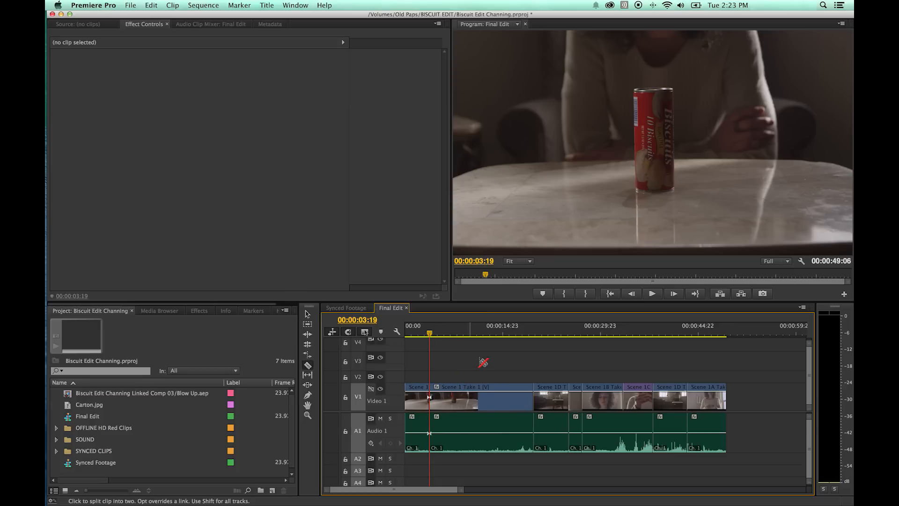
Zoom into the timeline start and park the playhead at the cut near 00:00:05:00
left_click(471, 333)
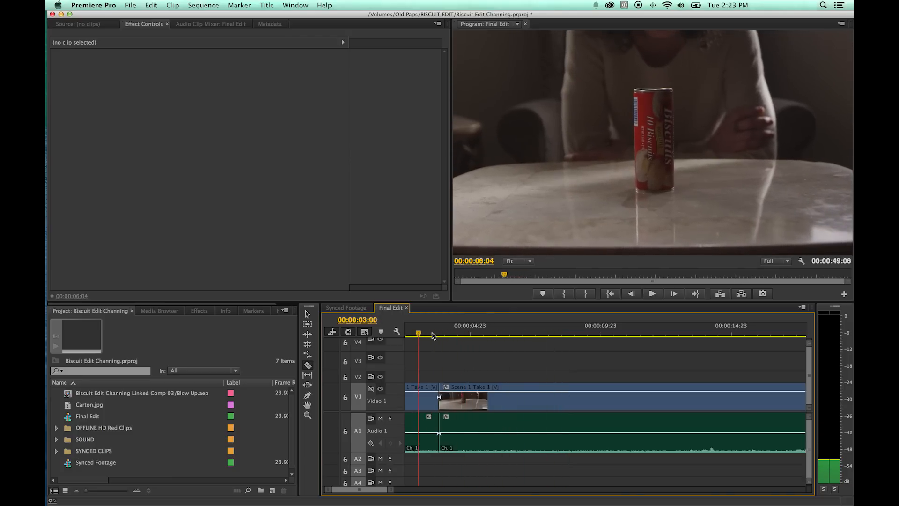
left_click(471, 333)
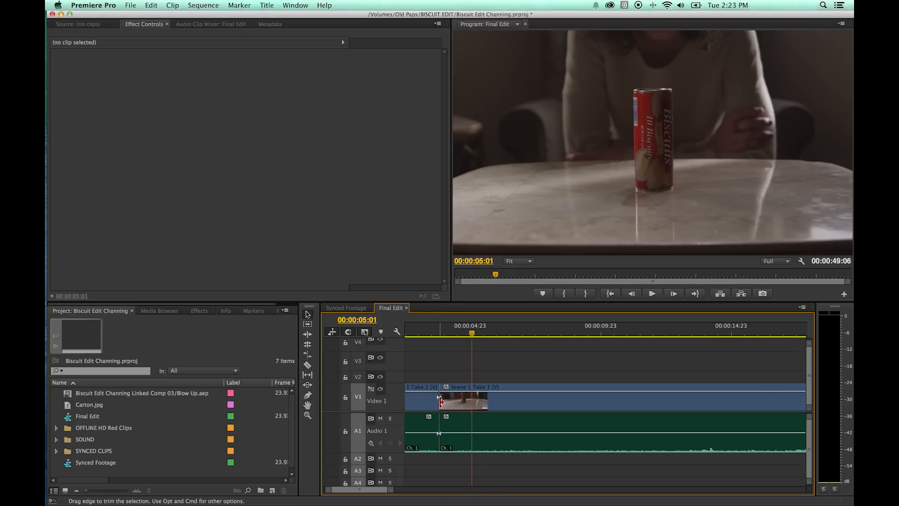
mouse_move(442, 439)
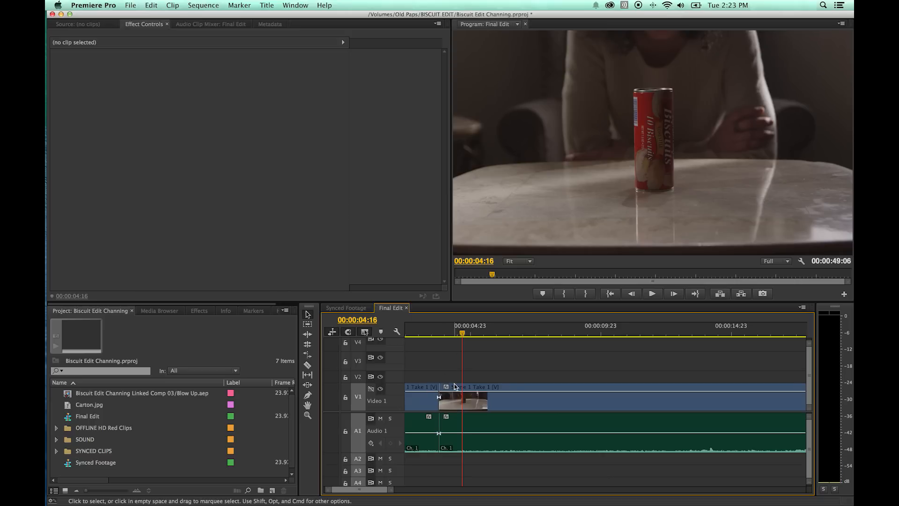
left_click(421, 335)
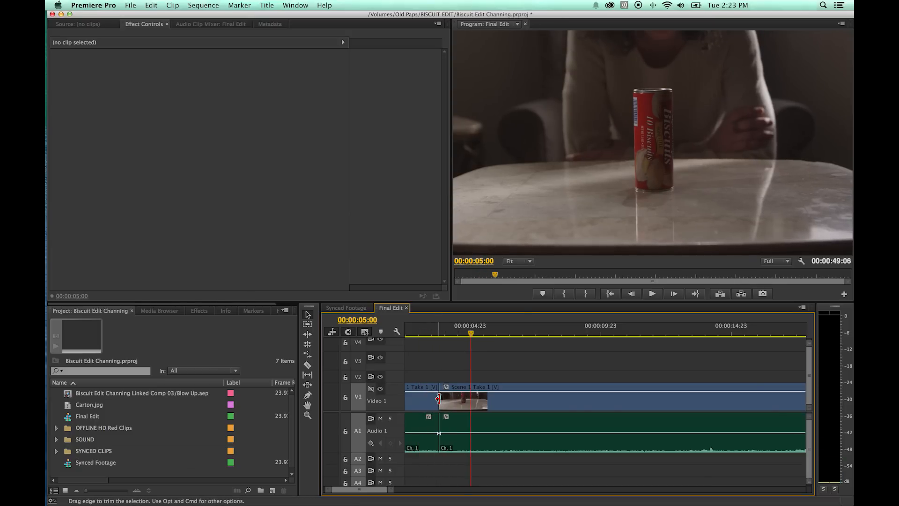
Join the through edit so the opening Scene 1 Take 1 pieces become one clip
right_click(439, 398)
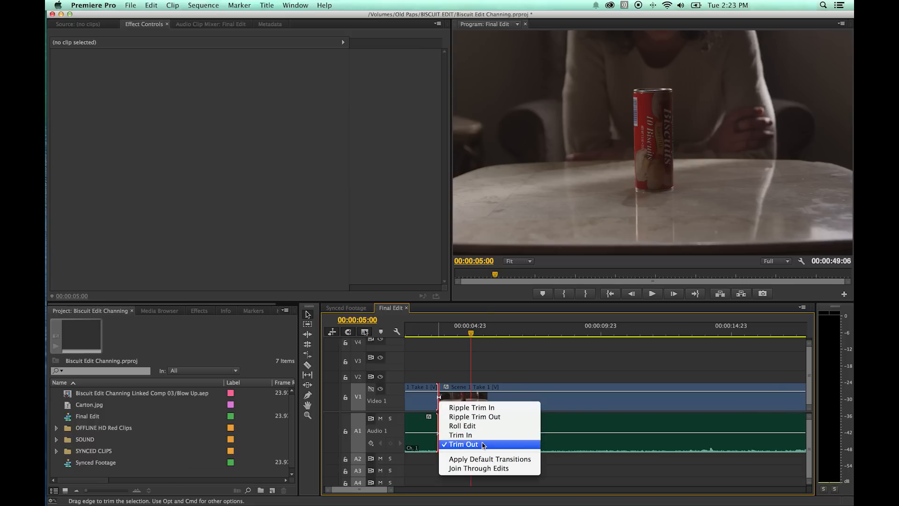
mouse_move(490, 468)
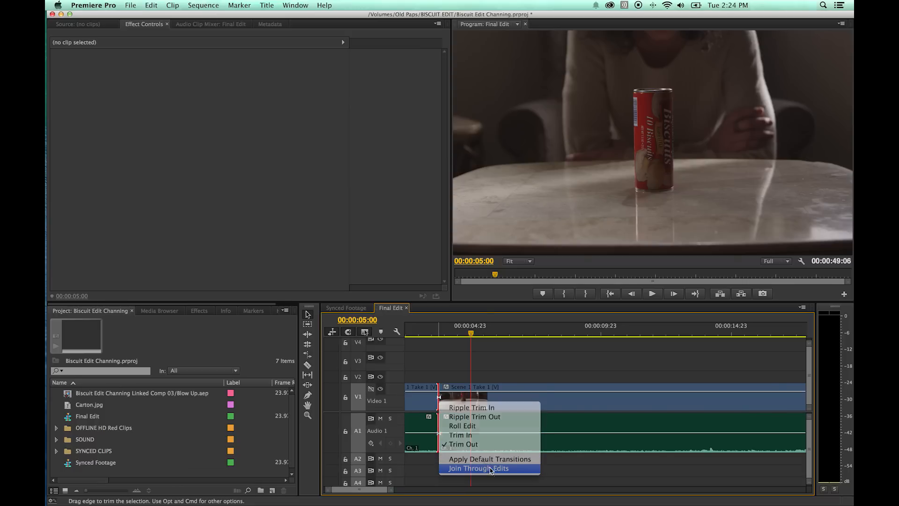
left_click(478, 468)
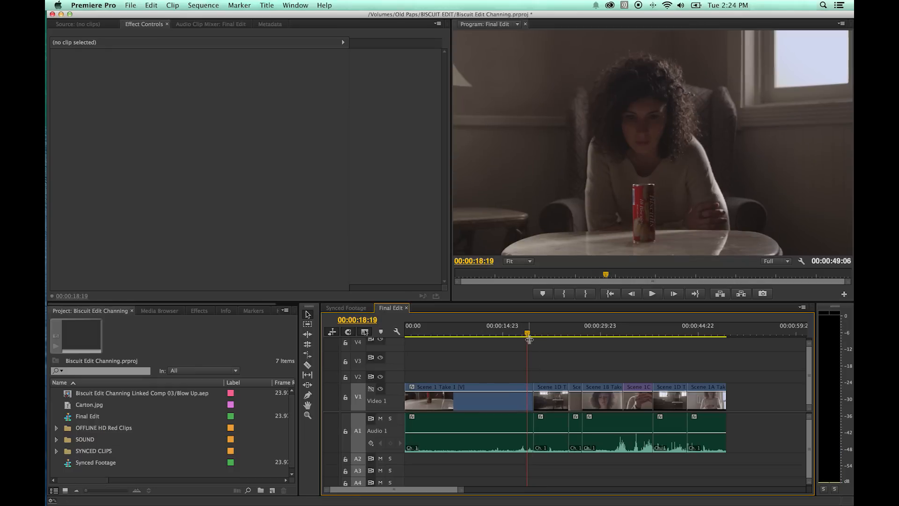
Razor-cut the opening Scene 1 Take 1 clip at 00:00:15:14
left_click(652, 293)
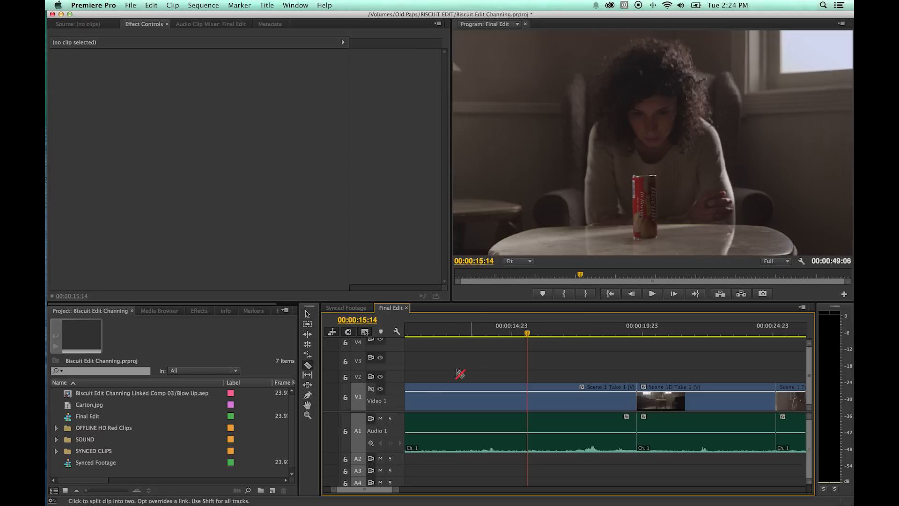
mouse_move(506, 362)
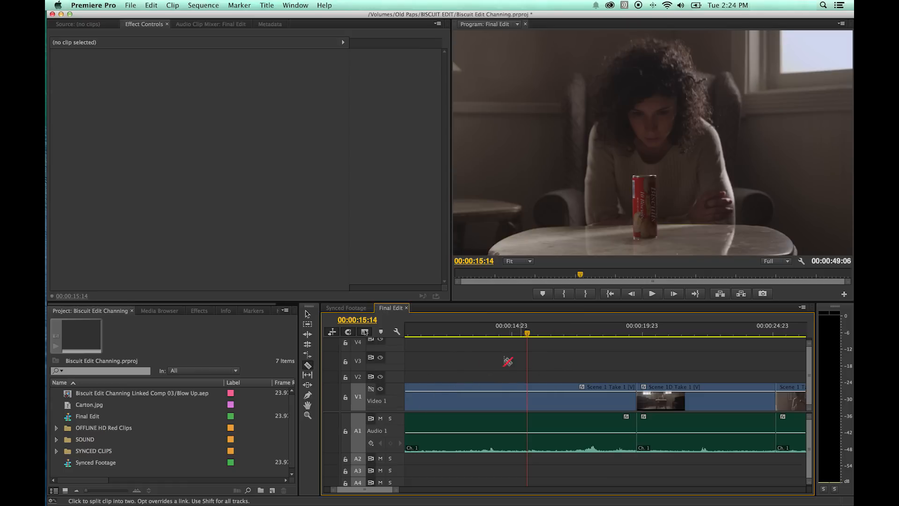
left_click(308, 314)
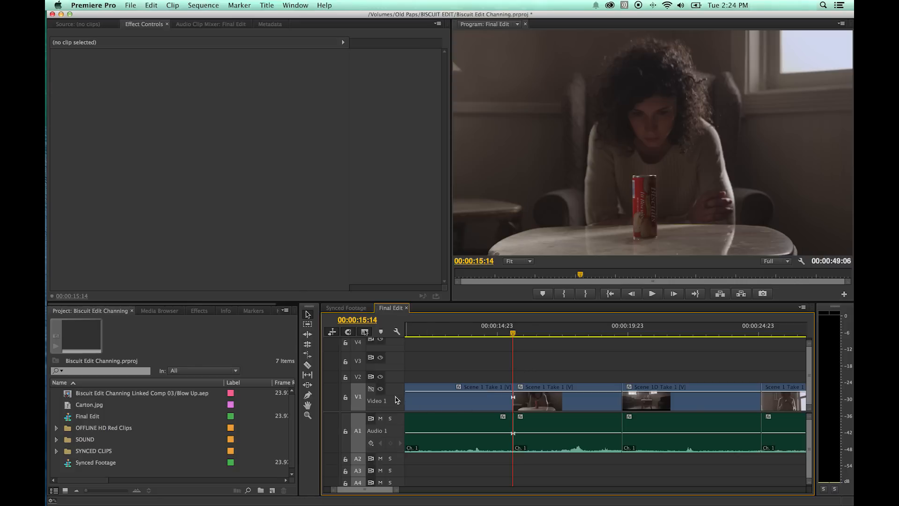
mouse_move(359, 400)
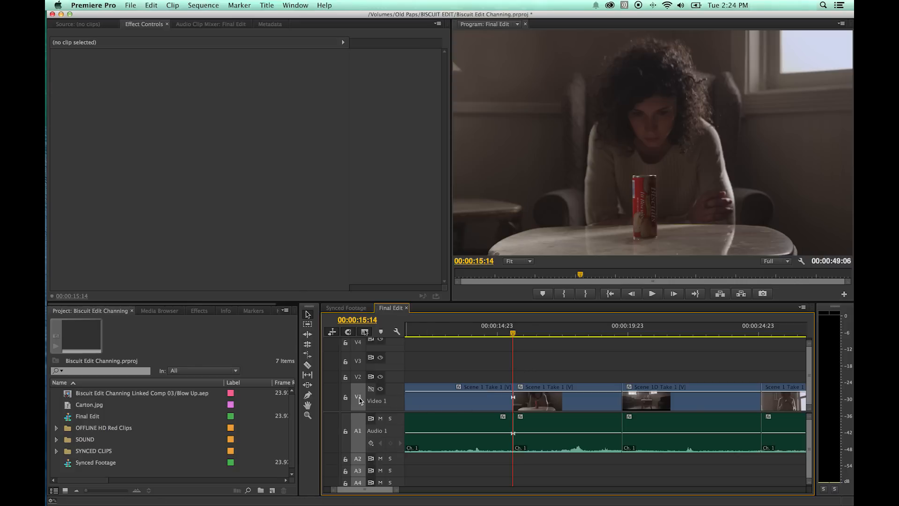
mouse_move(358, 397)
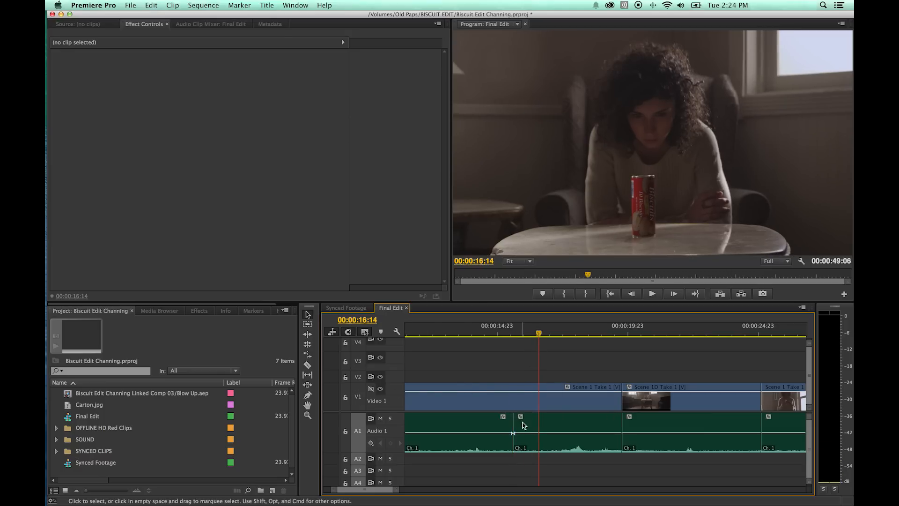
mouse_move(358, 397)
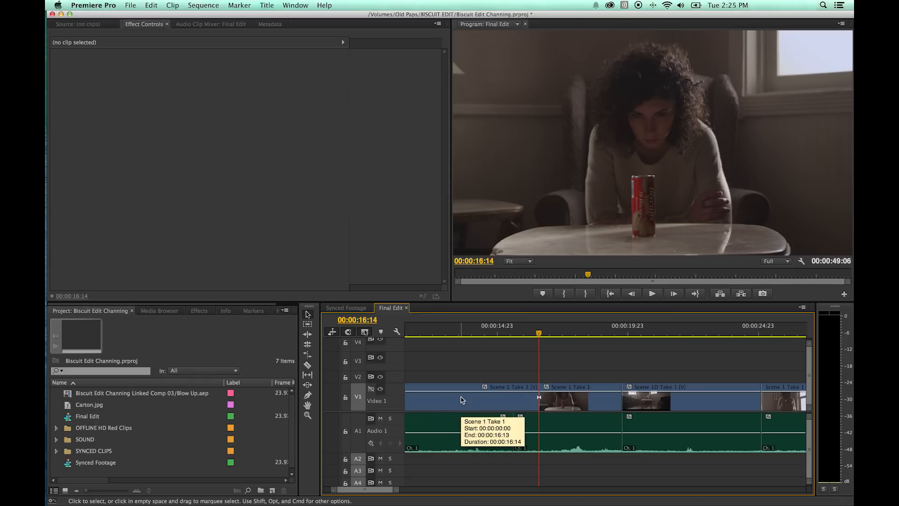
Select the opening Scene 1 Take 1 clip with the Selection Tool
left_click(507, 334)
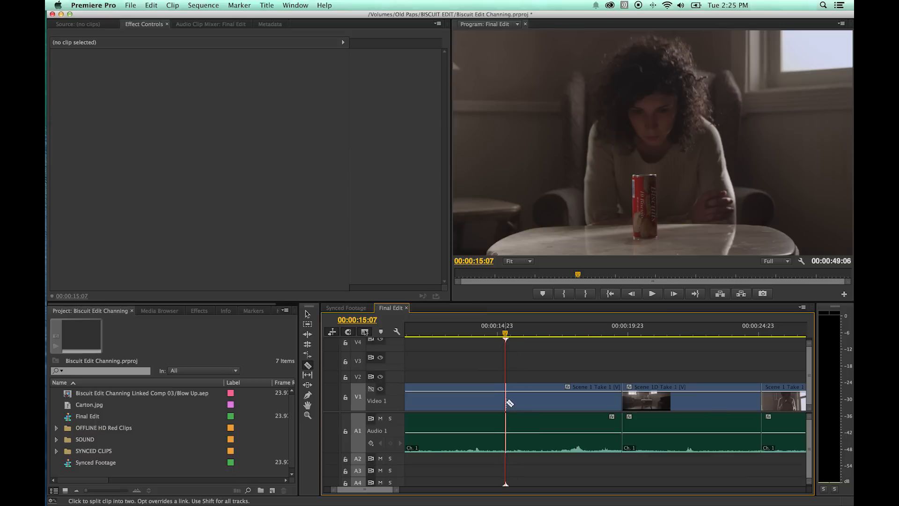
Razor-cut the opening clip near five seconds and check the edit points around eight seconds
left_click(505, 401)
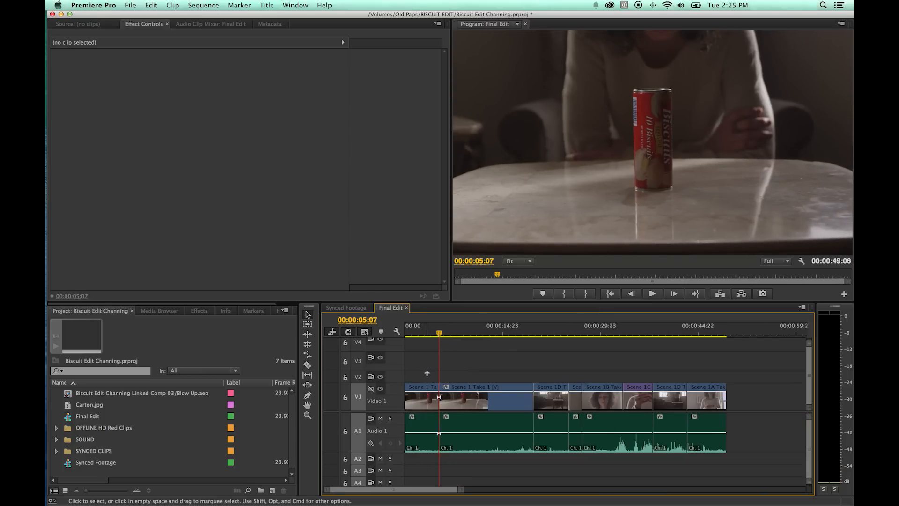
left_click(421, 421)
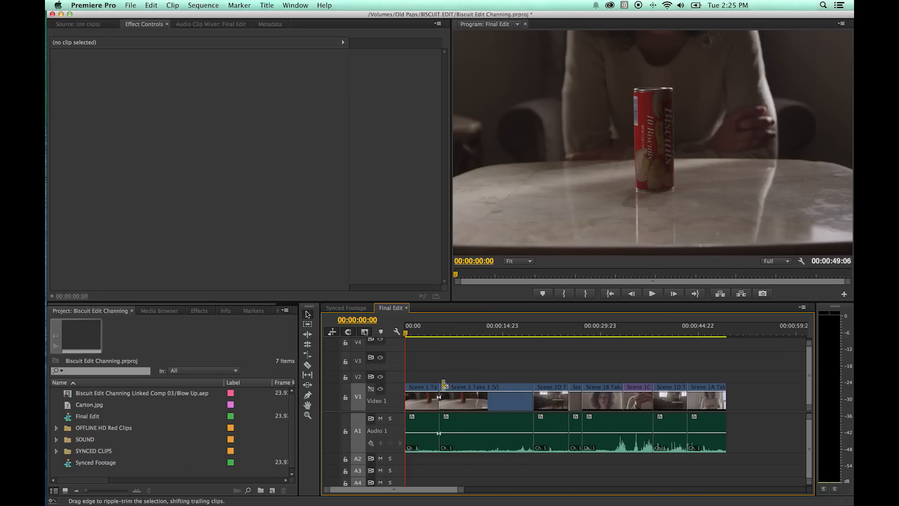
mouse_move(440, 409)
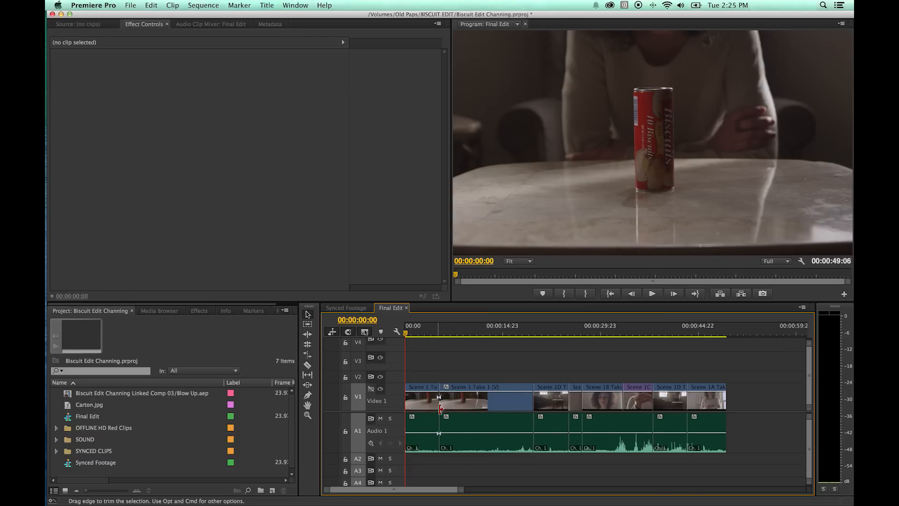
left_click(459, 333)
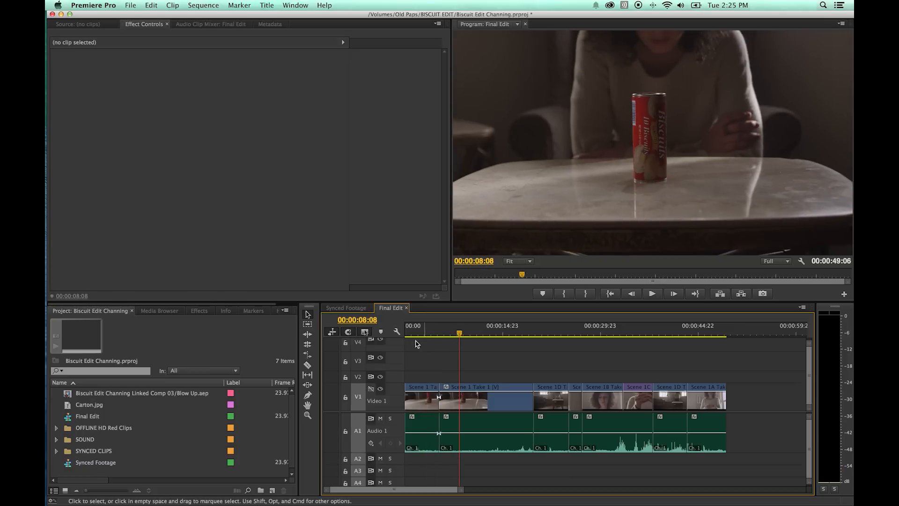
mouse_move(396, 332)
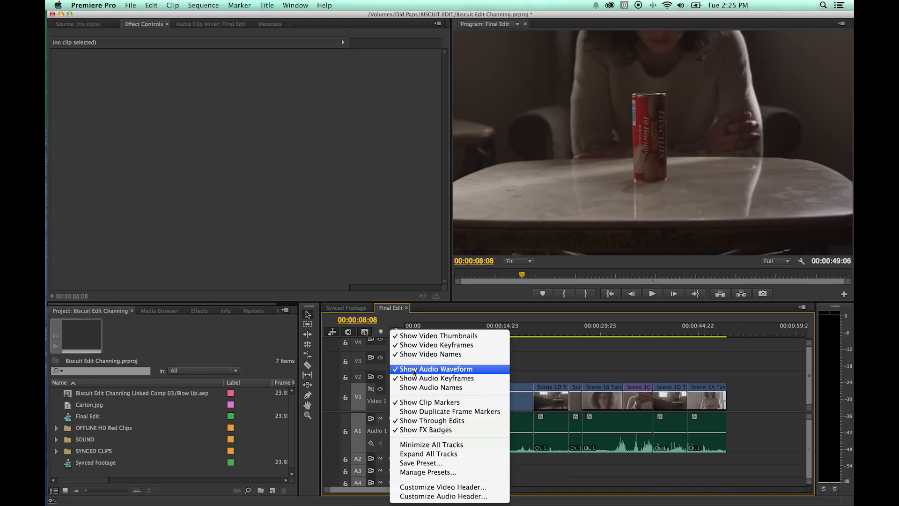
mouse_move(430, 387)
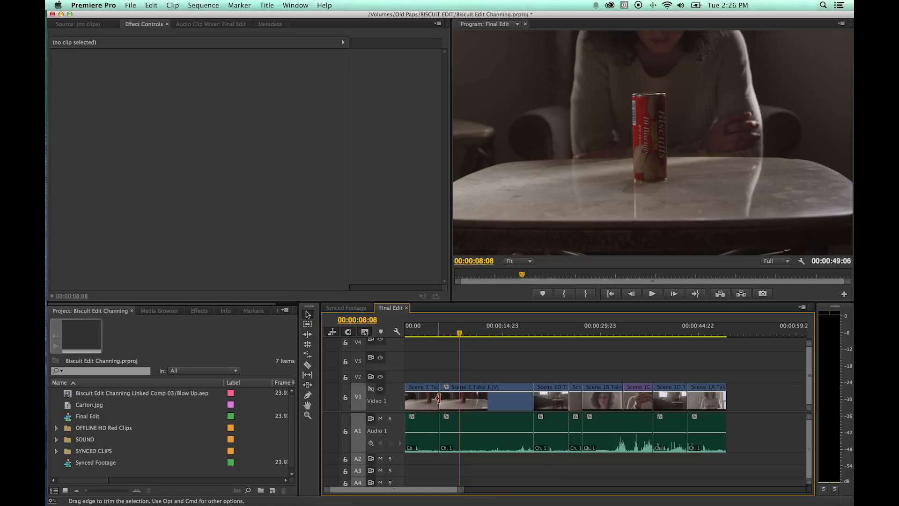
Enable Show Duplicate Frame Markers in the Timeline Display Settings
right_click(446, 394)
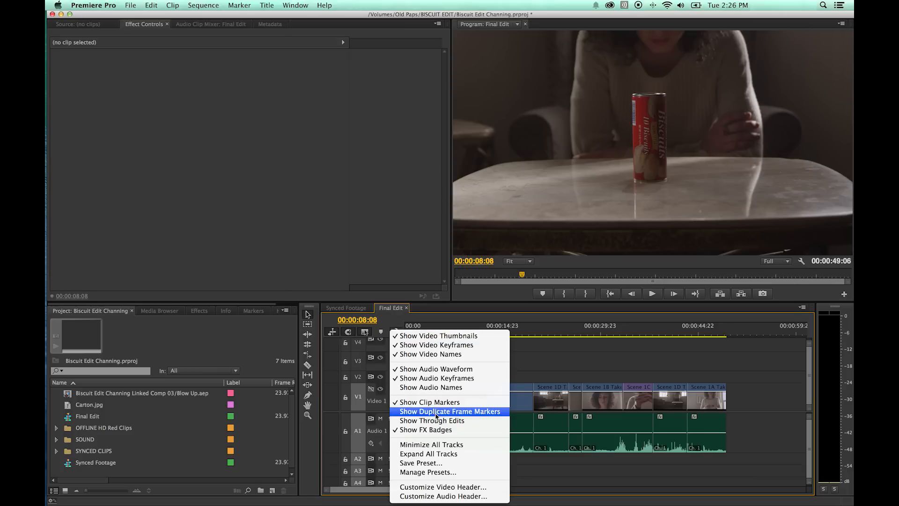
left_click(451, 411)
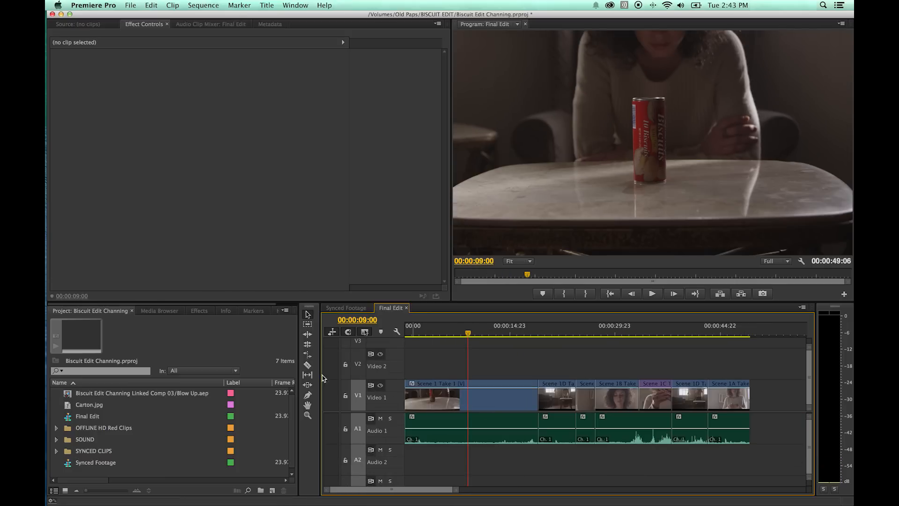
mouse_move(308, 368)
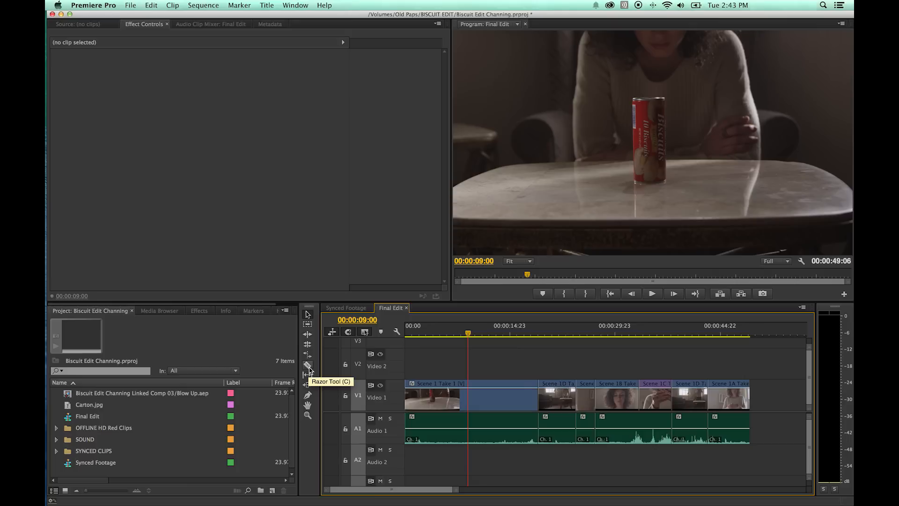
Cut the opening Scene 1 Take 1 clip with the Razor and select its first piece
left_click(308, 365)
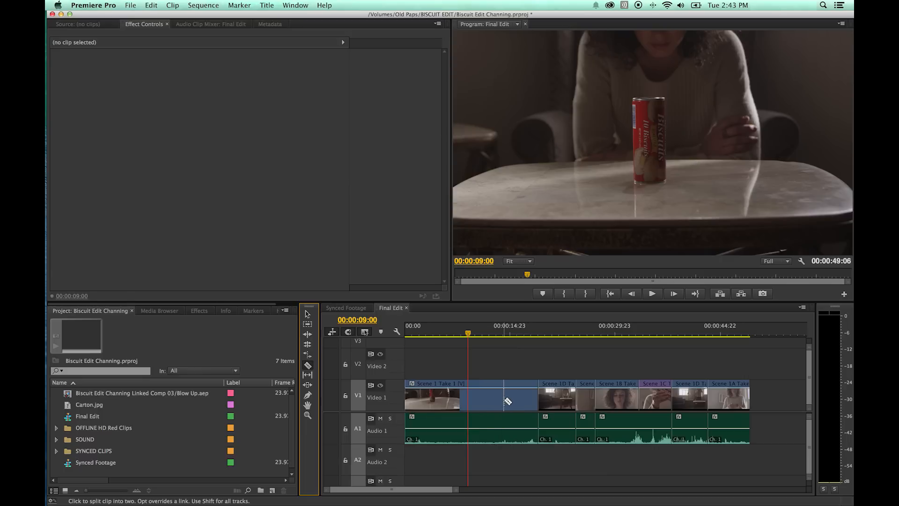
mouse_move(507, 400)
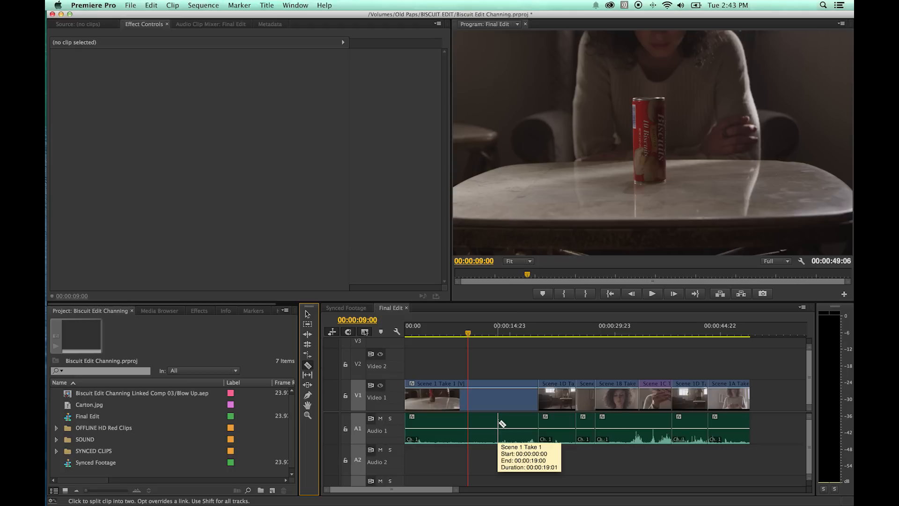
mouse_move(498, 425)
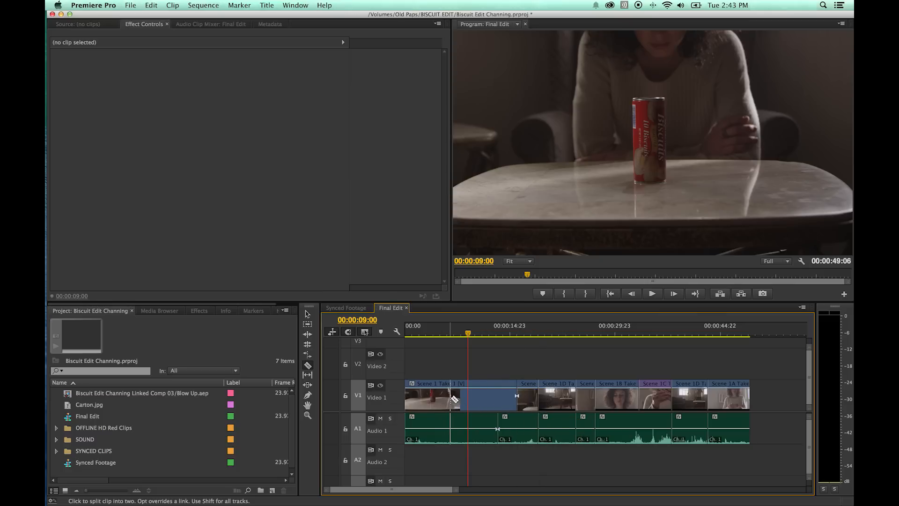
left_click(432, 396)
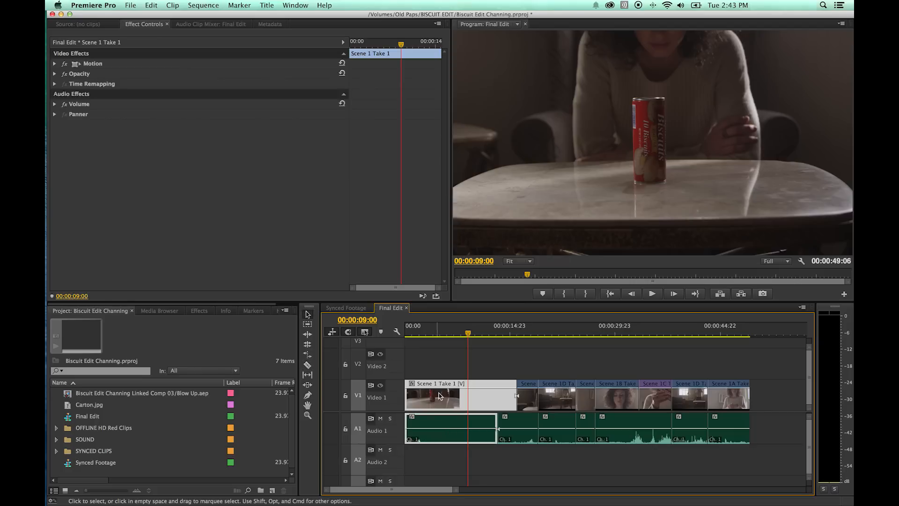
mouse_move(433, 437)
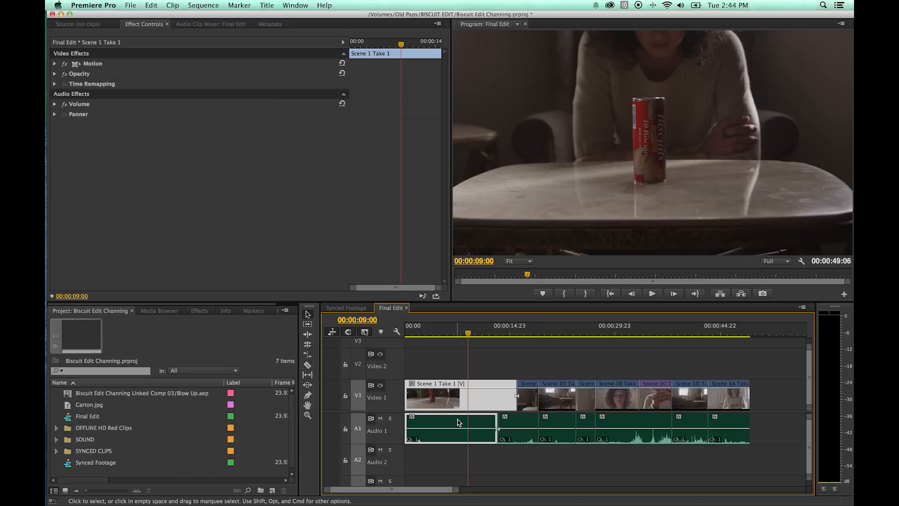
mouse_move(446, 398)
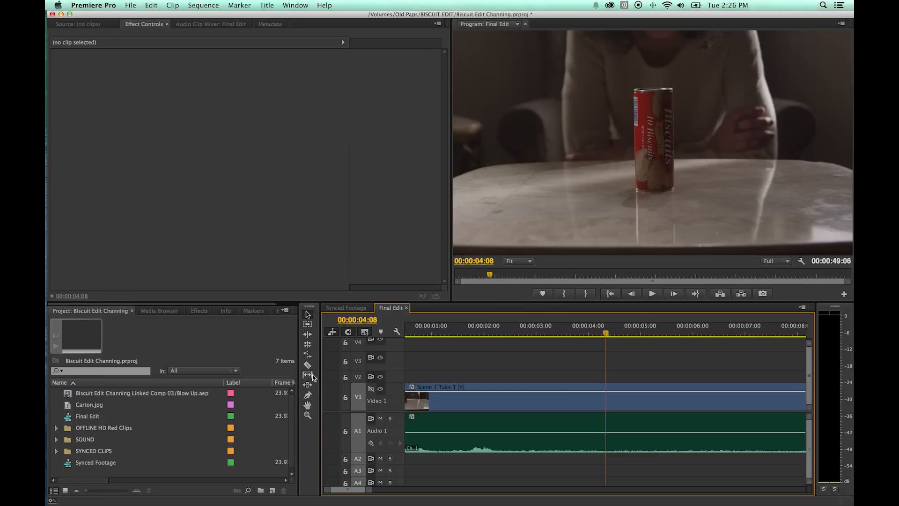
mouse_move(308, 375)
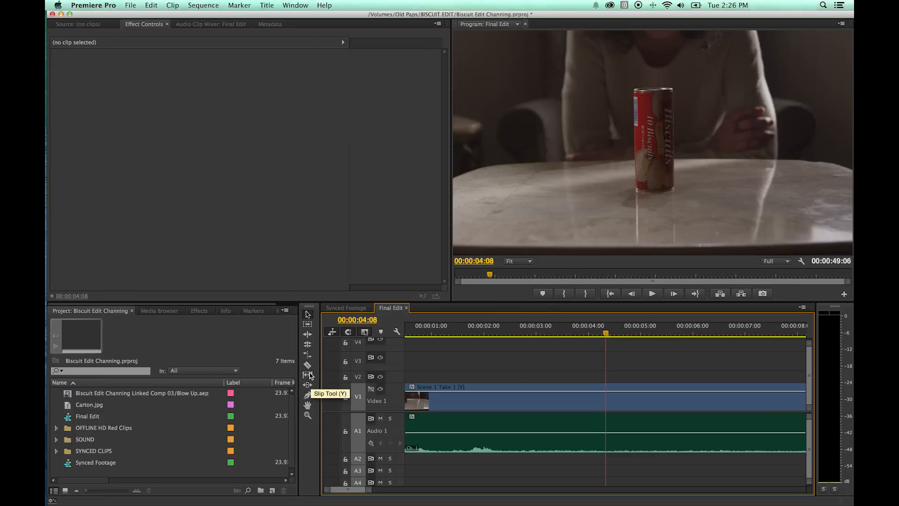